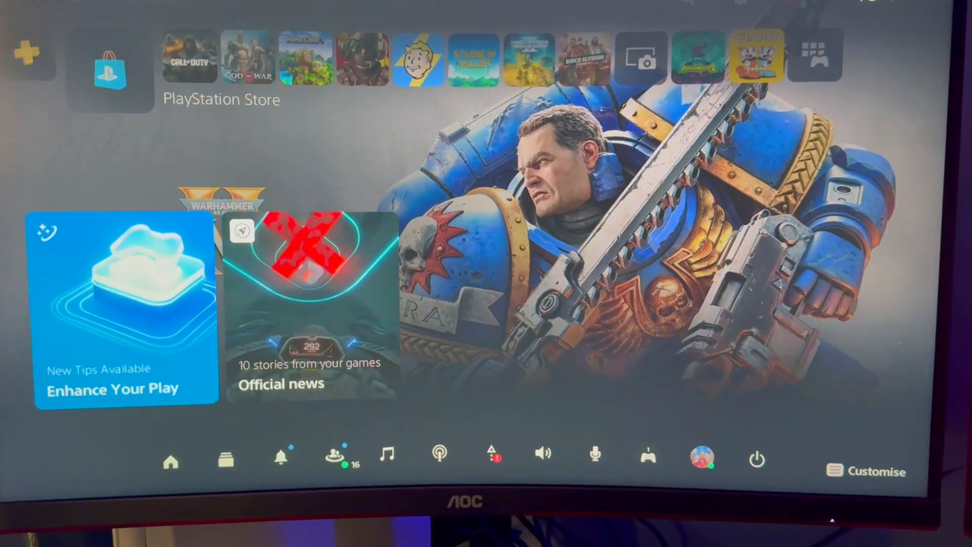
# - Select the profile avatar to show online status, profile, trophies, switch user and log out
pyautogui.click(701, 457)
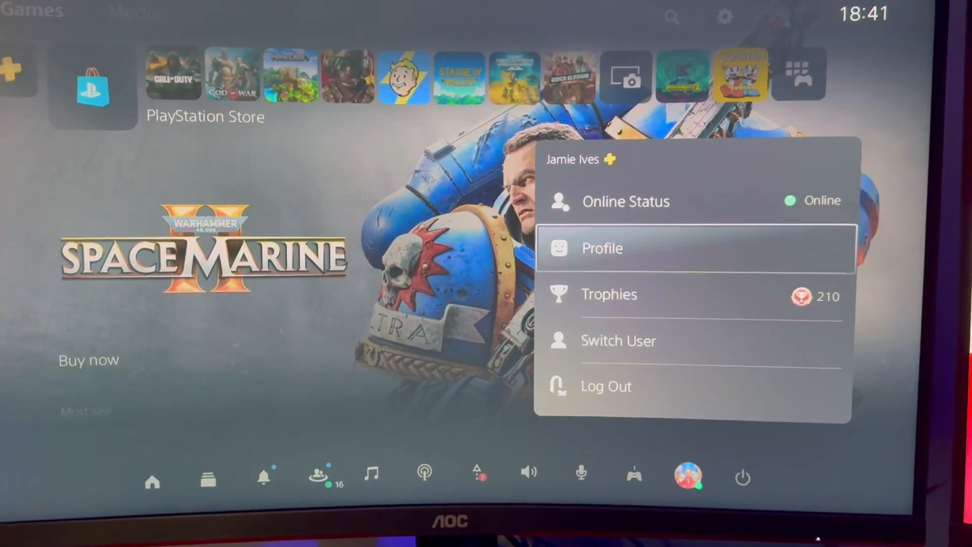
# - Open Game Base on the Messages tab to view recent conversations
pyautogui.click(601, 248)
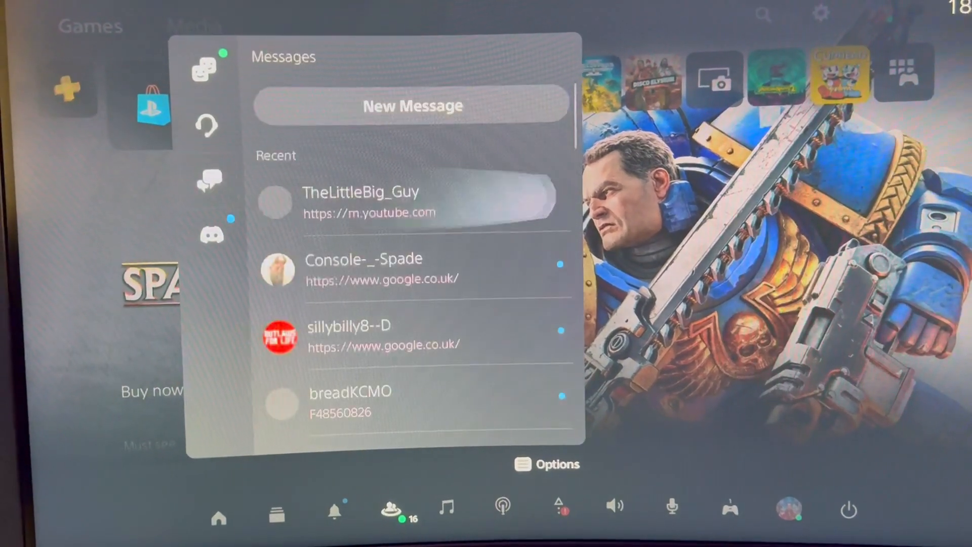
# - Open the conversation's m.youtube.com link in the browser card
pyautogui.click(360, 202)
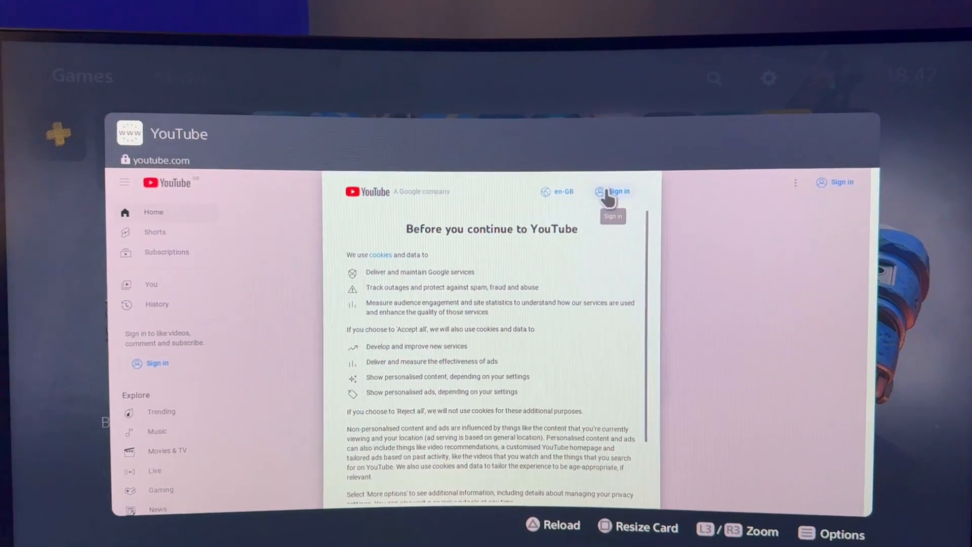
# - Go from YouTube via Google sign-in and privacy pages, accepting all cookies
pyautogui.click(619, 191)
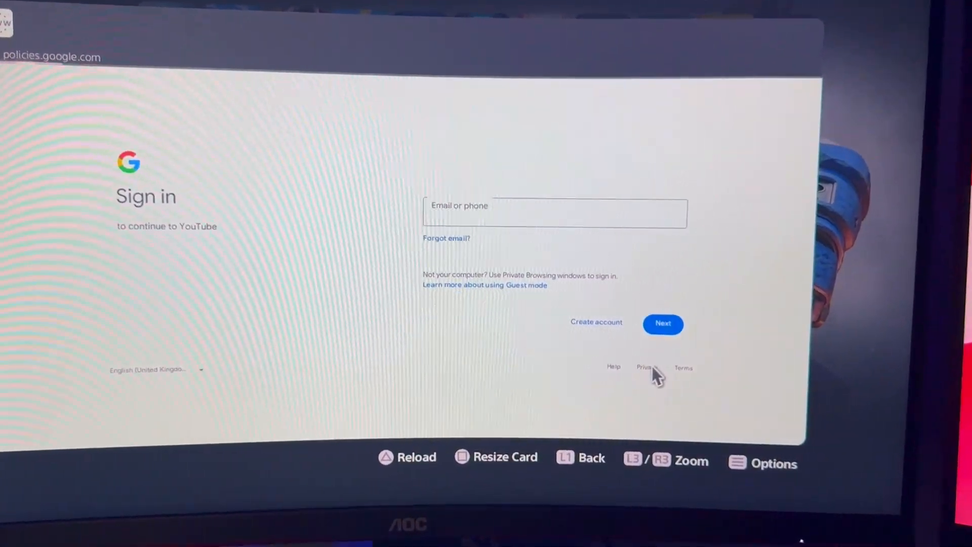
pyautogui.click(644, 367)
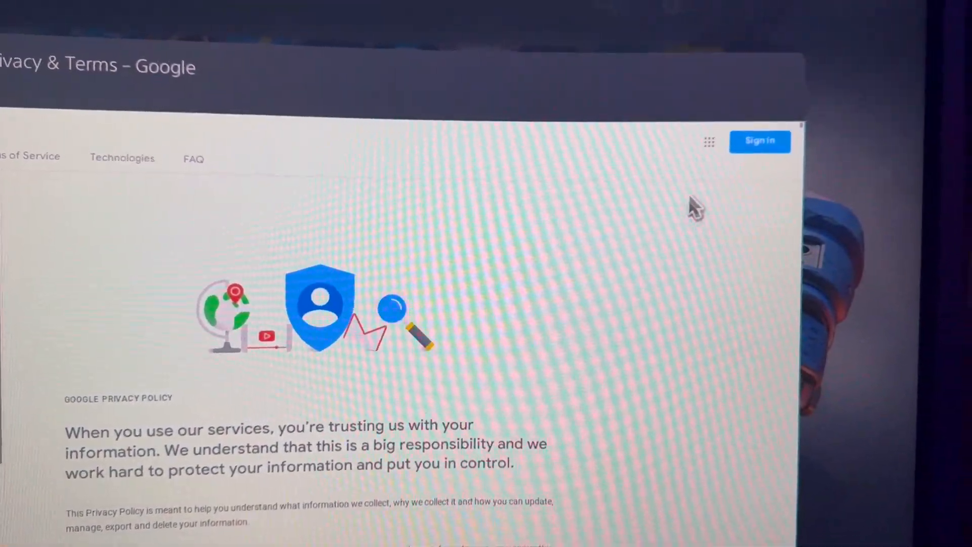
pyautogui.click(709, 142)
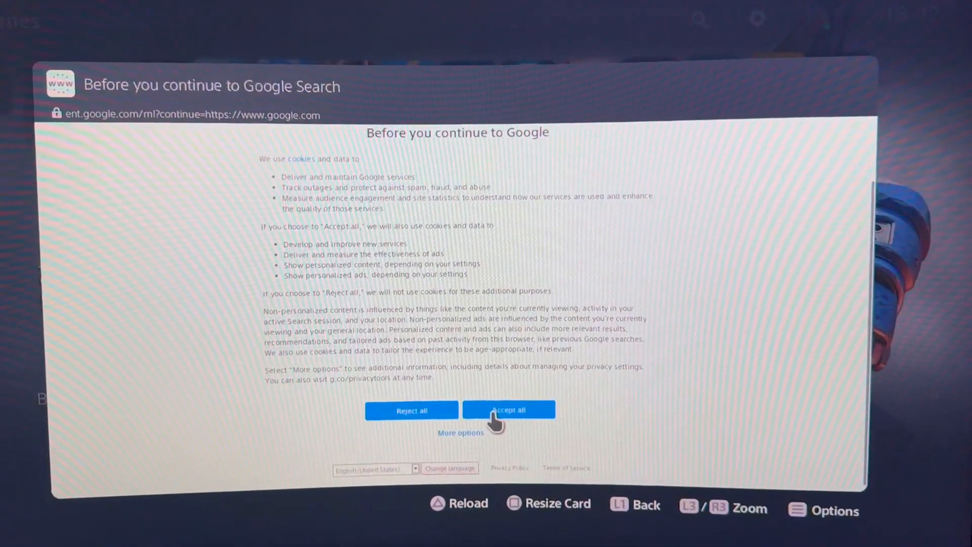
pyautogui.click(508, 410)
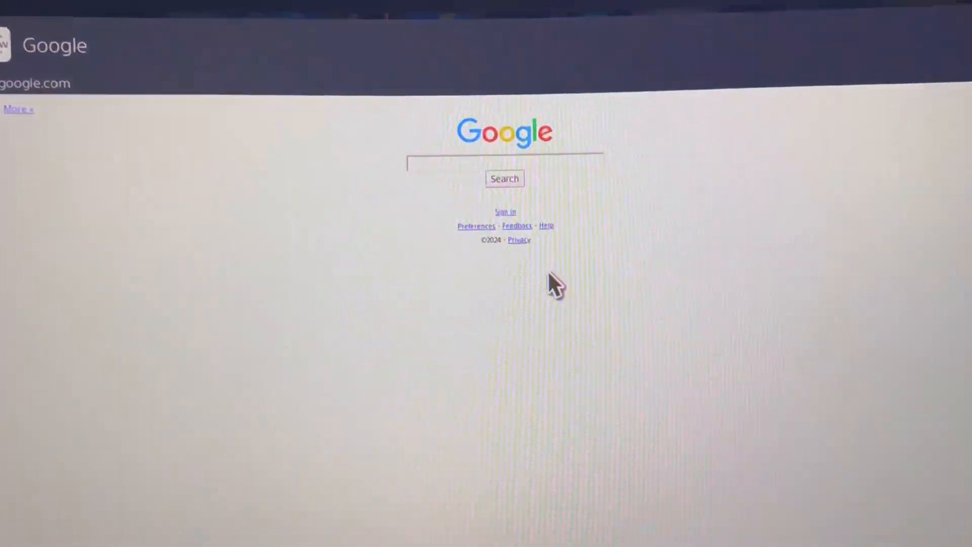